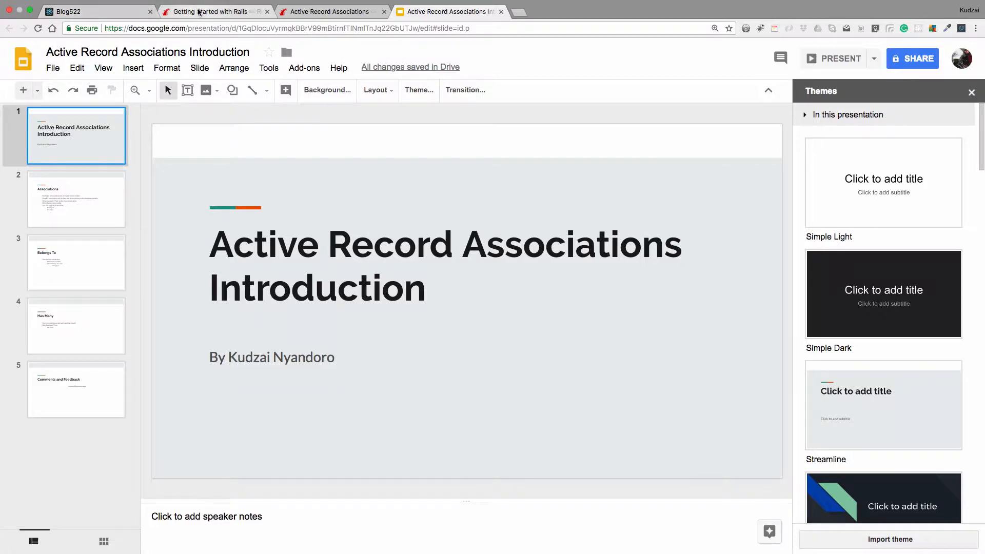
- Review the Getting Started guide's File/Folder table of default app files, then close the guide
click(214, 11)
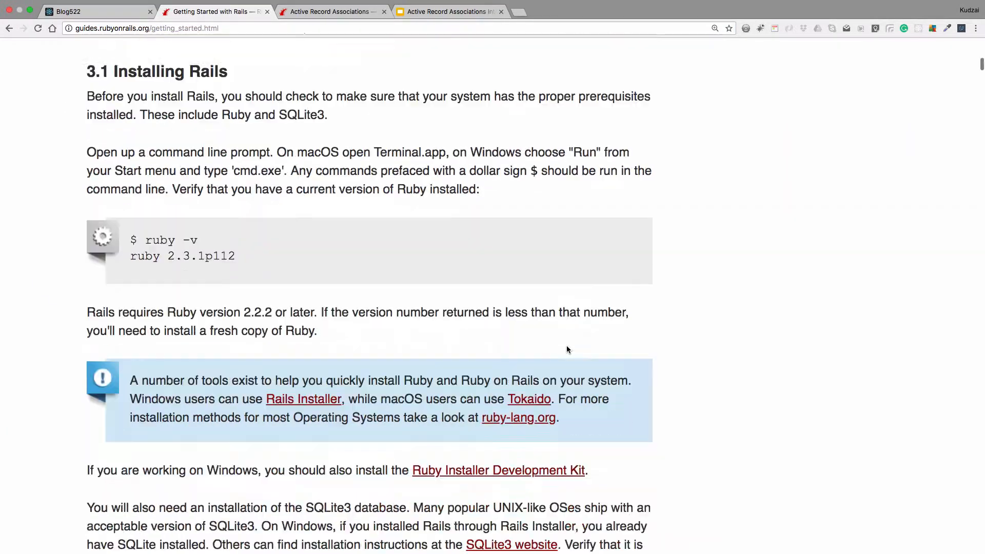
scroll(down, 3)
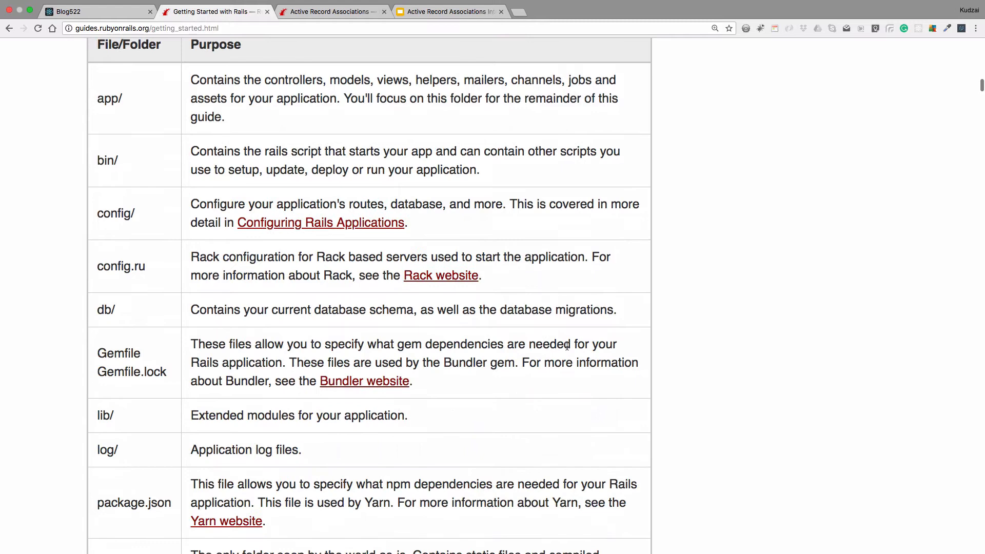
double_click(109, 126)
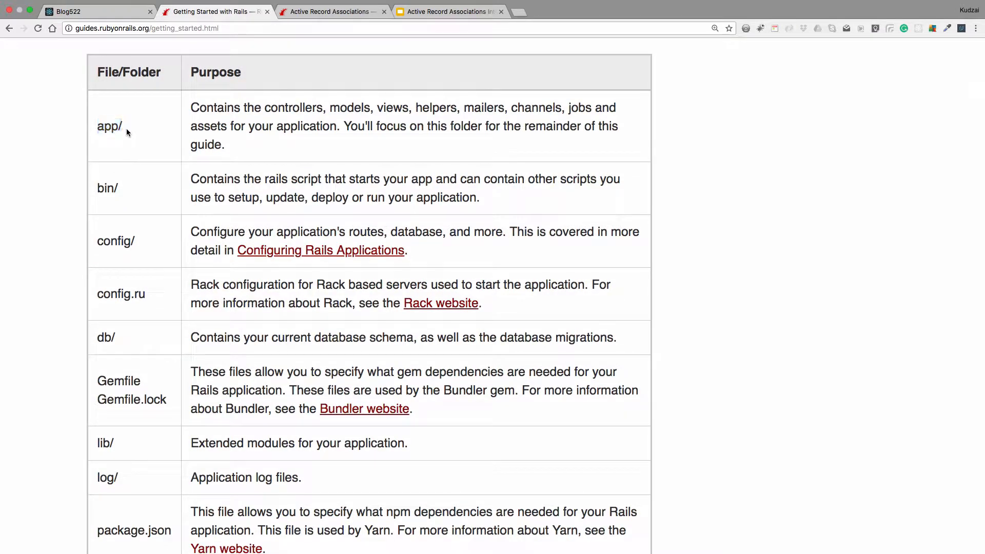
mouse_move(440, 133)
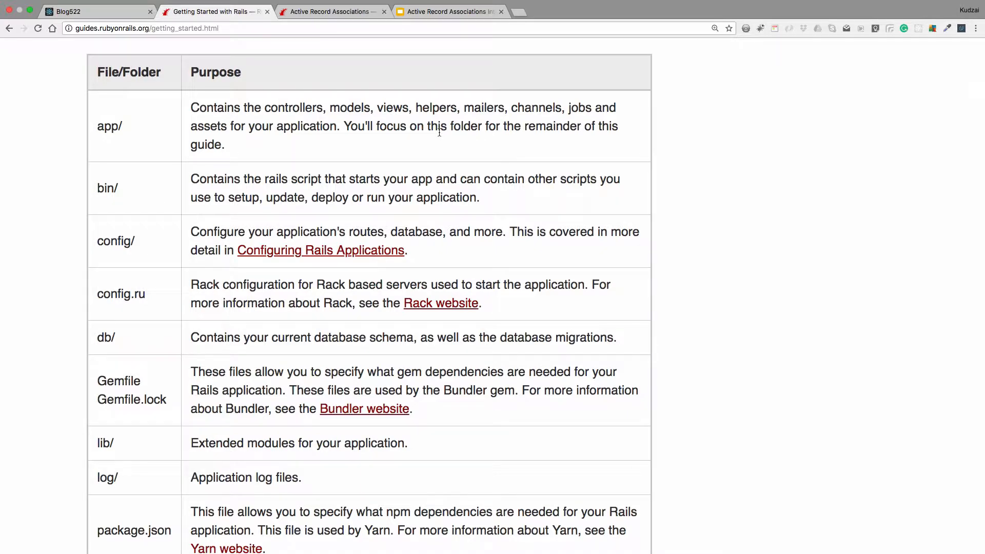
mouse_move(380, 155)
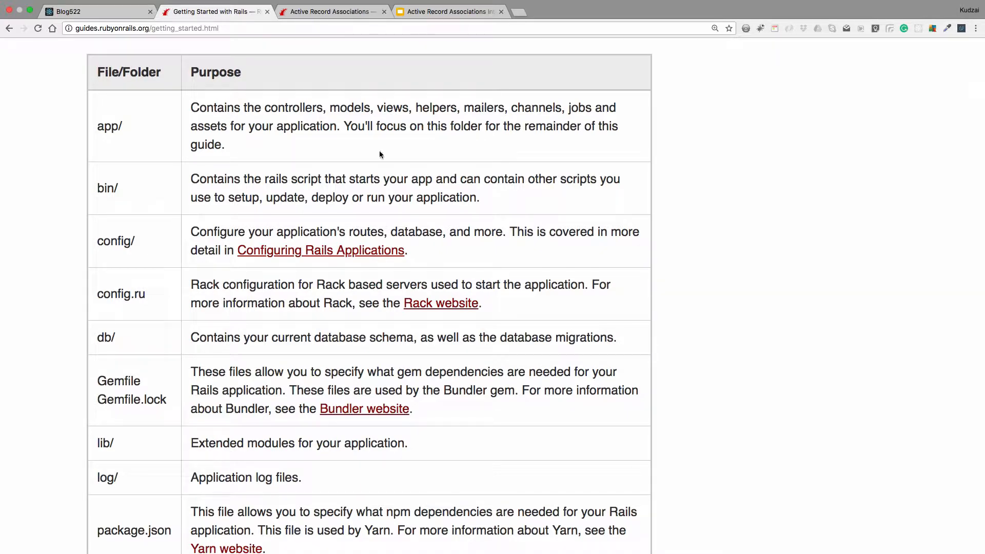
scroll(down, 3)
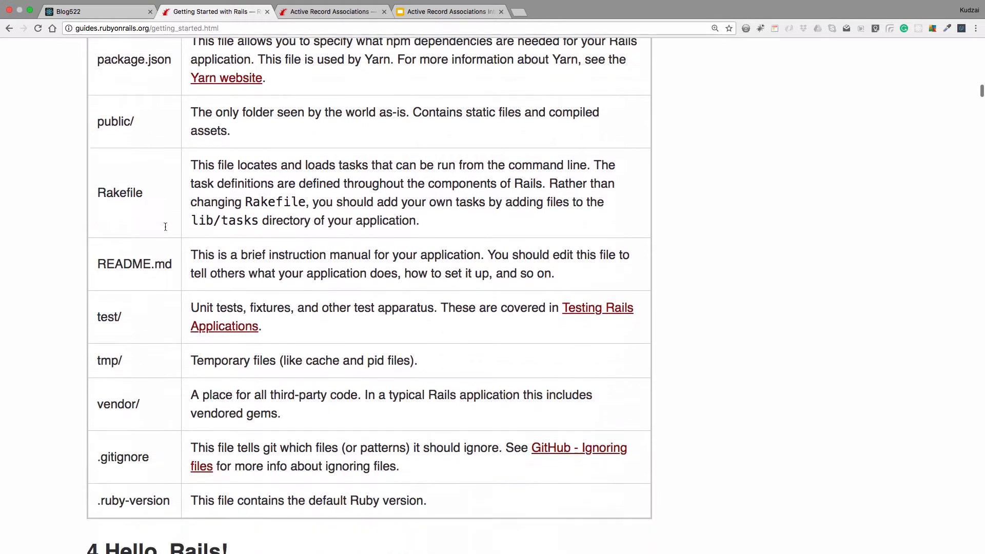
scroll(down, 3)
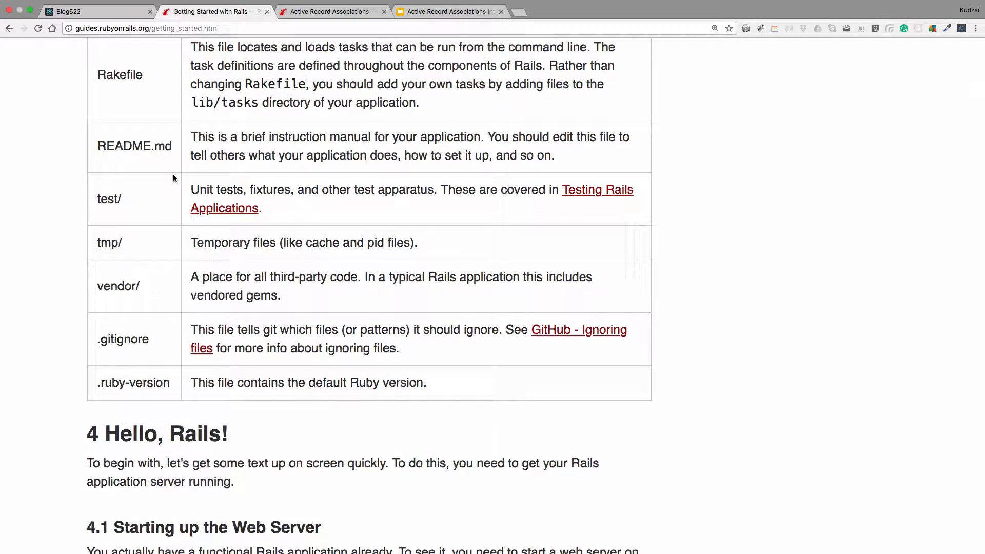
scroll(up, 3)
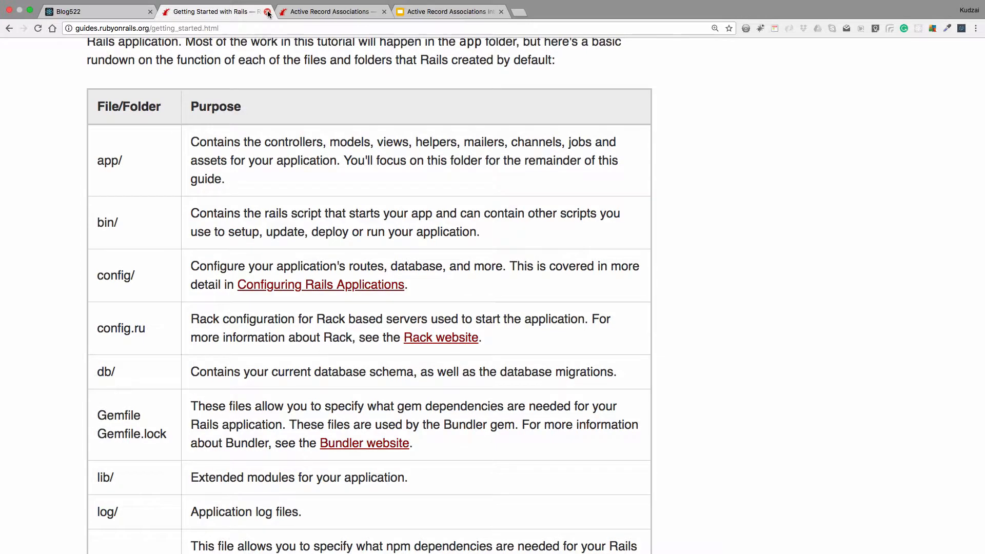
click(265, 11)
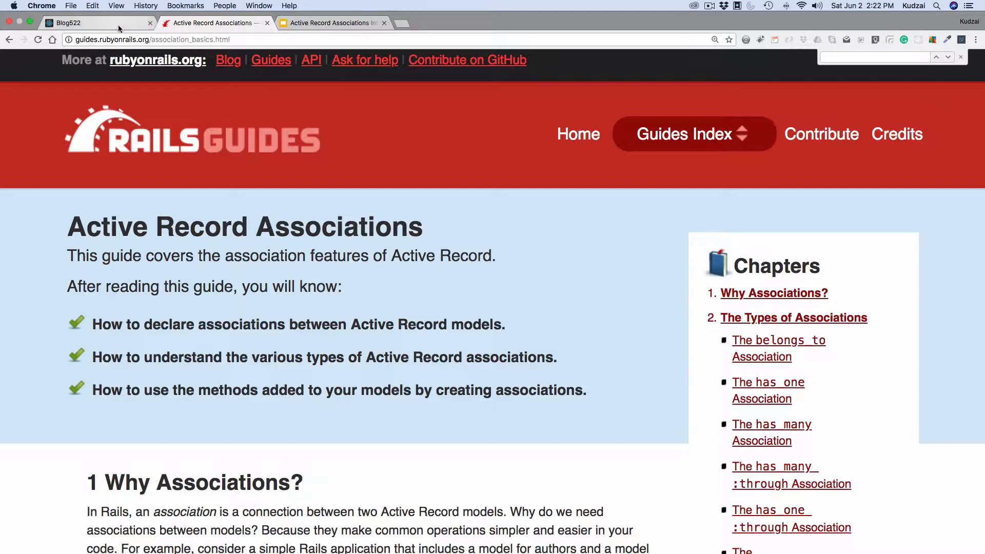
- Load localhost:3000/posts in the Blog522 app to view all six blog posts
click(94, 23)
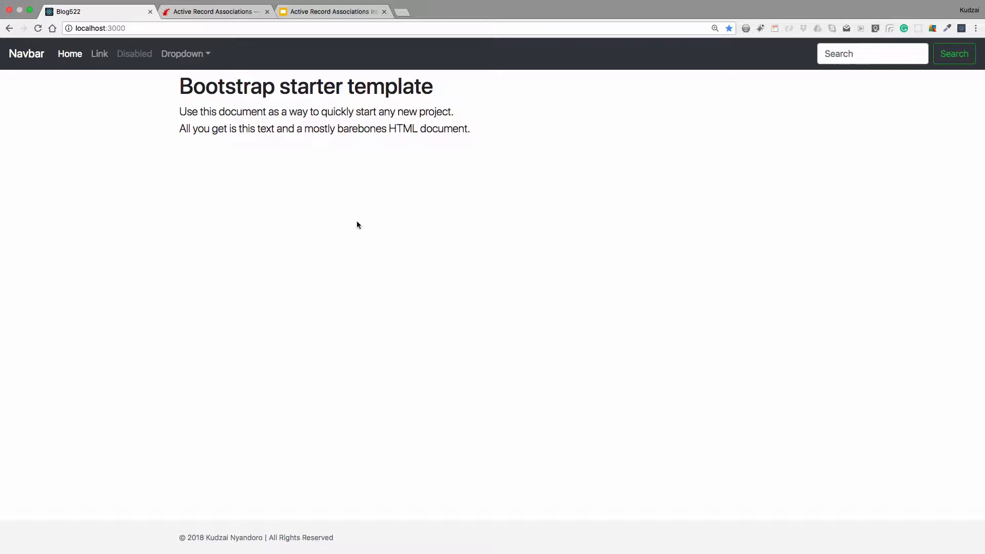
mouse_move(133, 25)
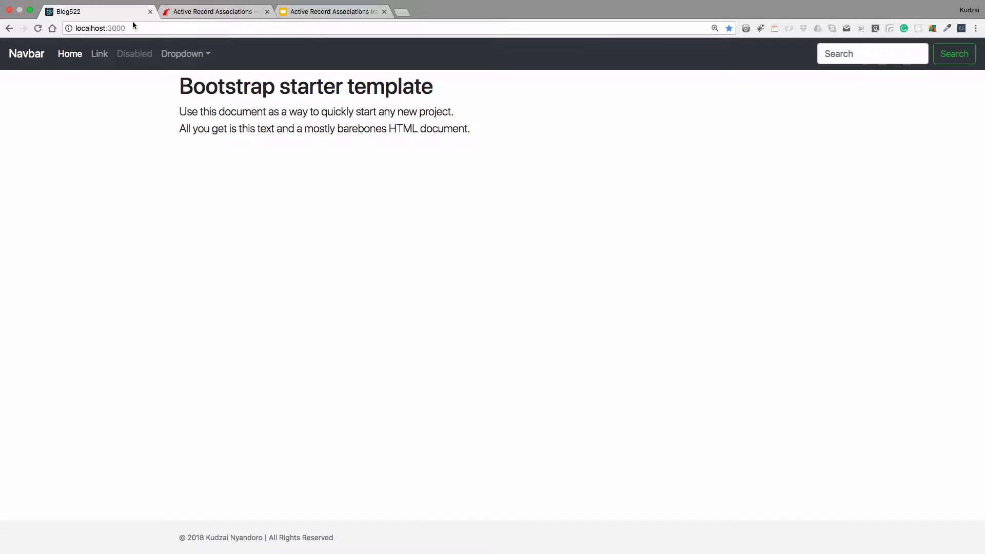
click(126, 28)
text(/)
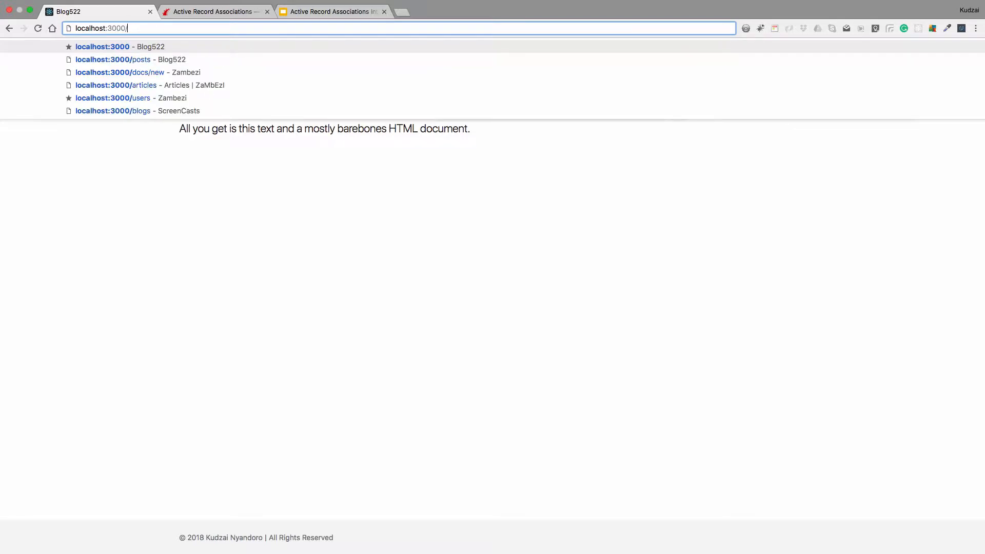
text(posts)
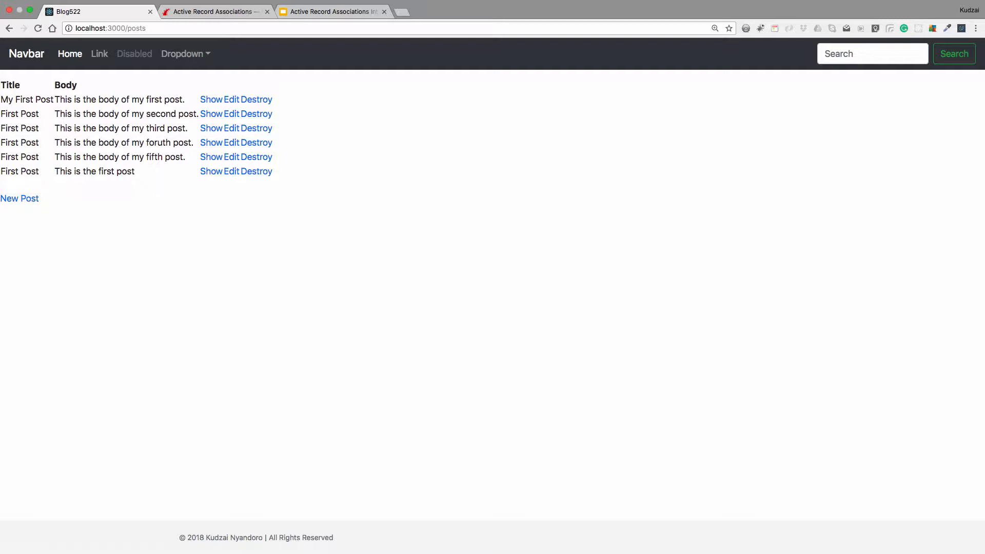
mouse_move(182, 54)
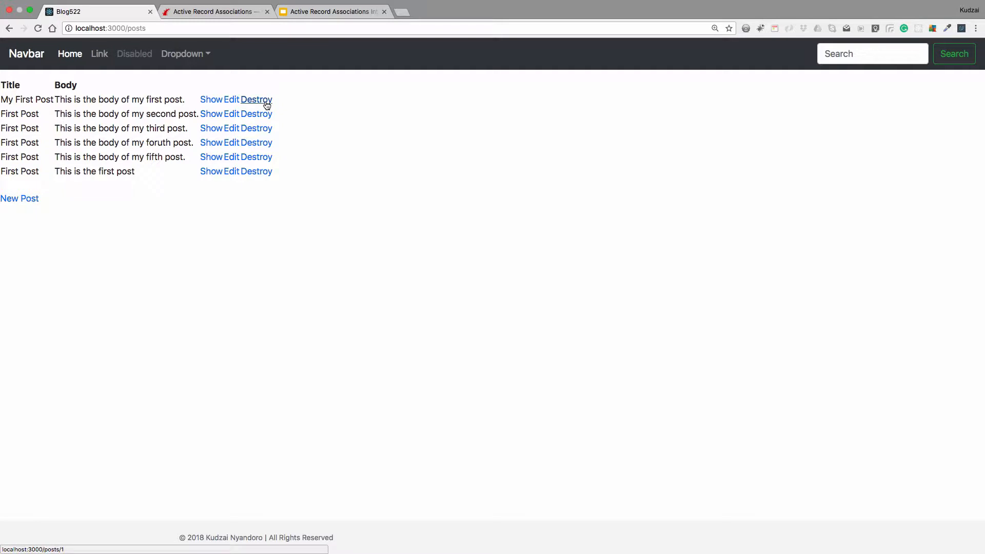
click(440, 11)
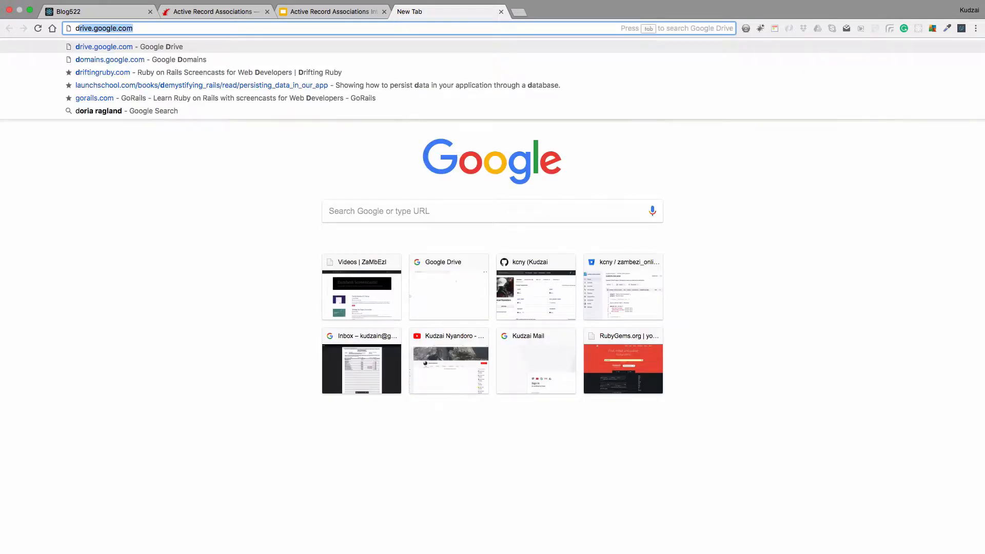
- Search Google for devise and open the plataformatec/devise GitHub repository README
text(devix)
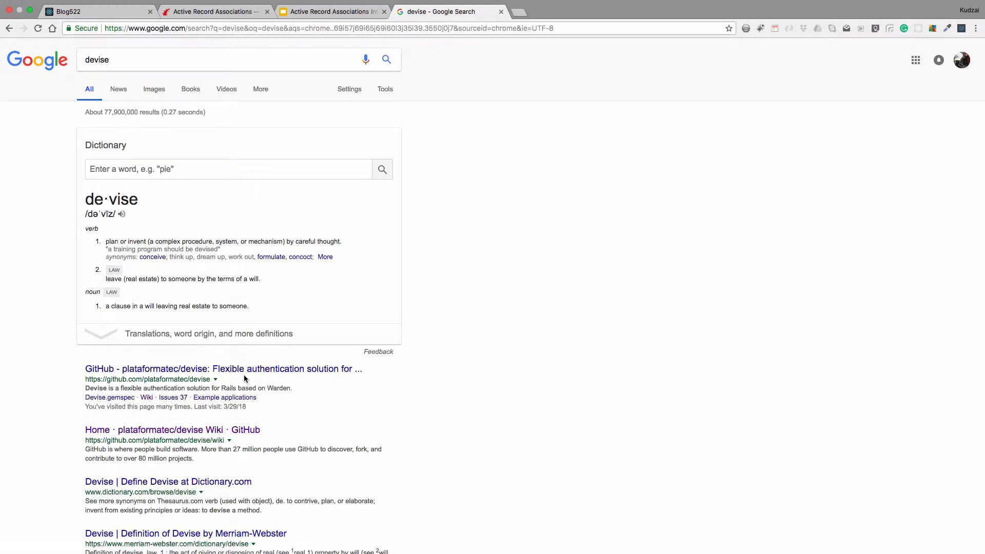
click(223, 369)
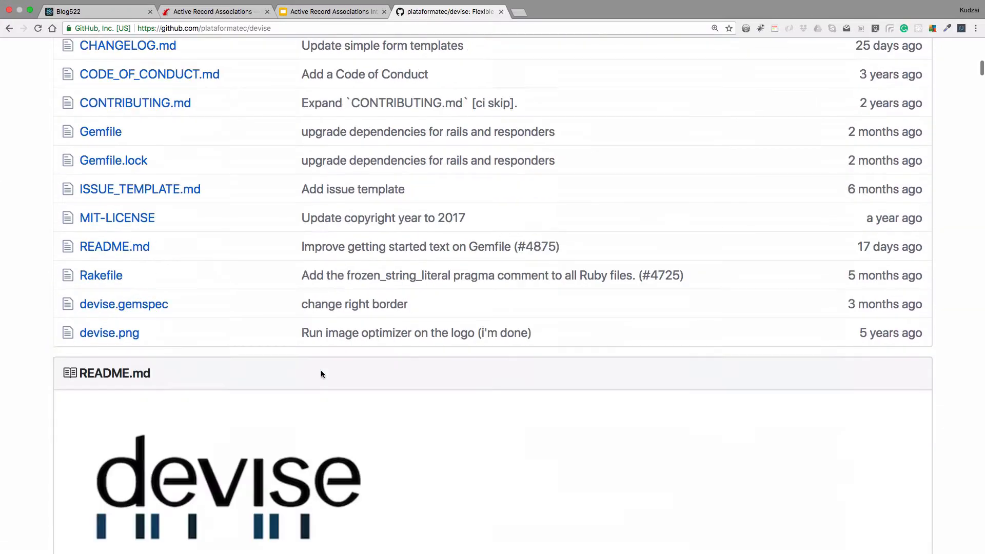
scroll(down, 3)
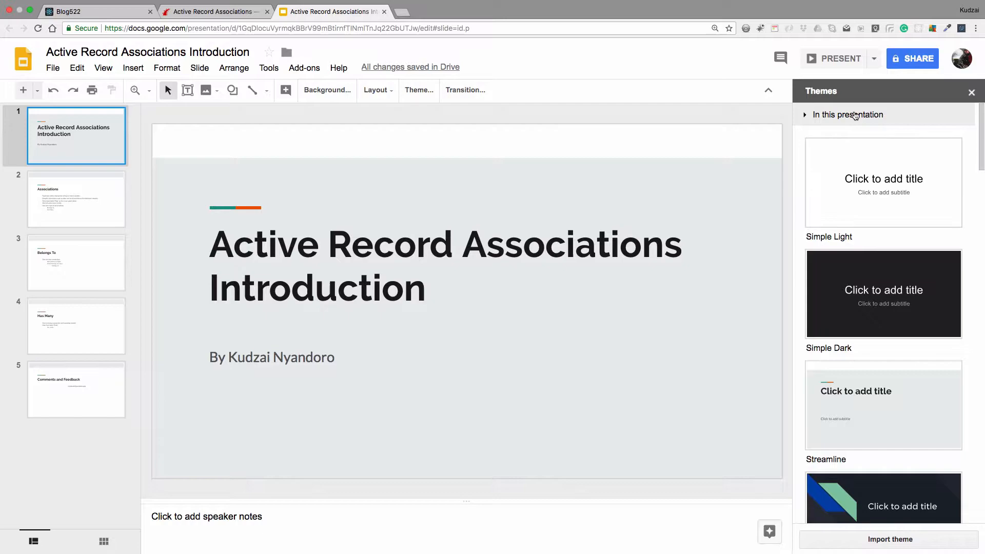
- Present the Active Record Associations slideshow, advancing through to the Has Many slide
click(838, 59)
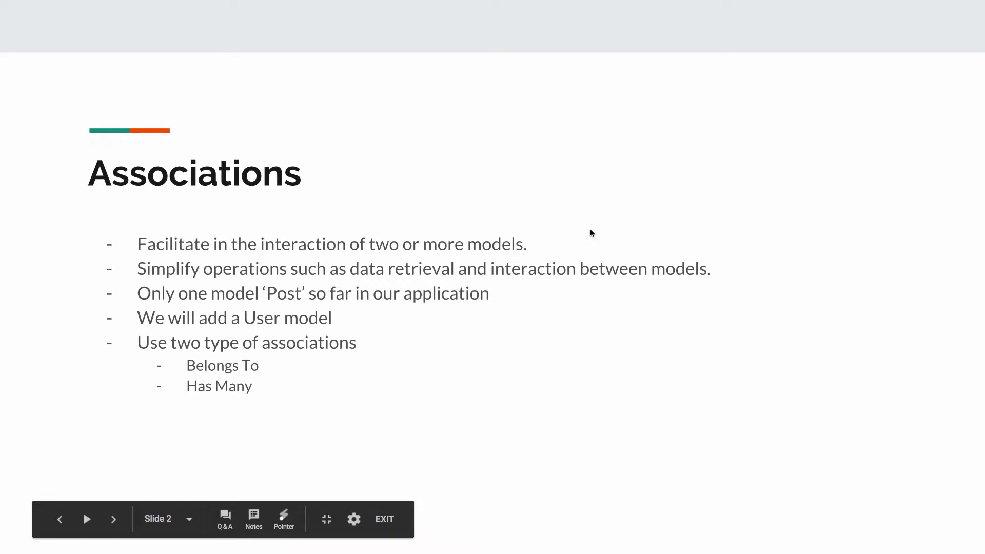
click(113, 519)
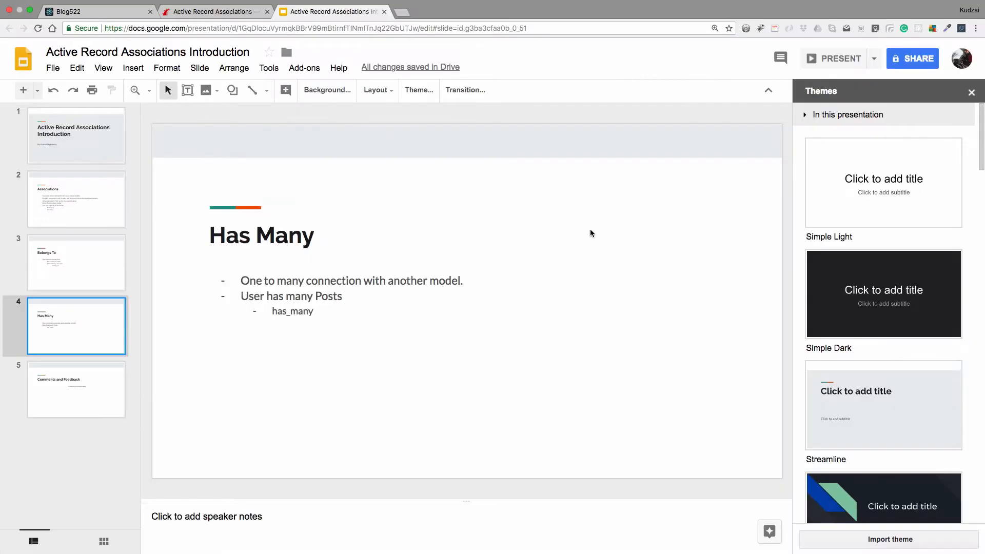
click(214, 12)
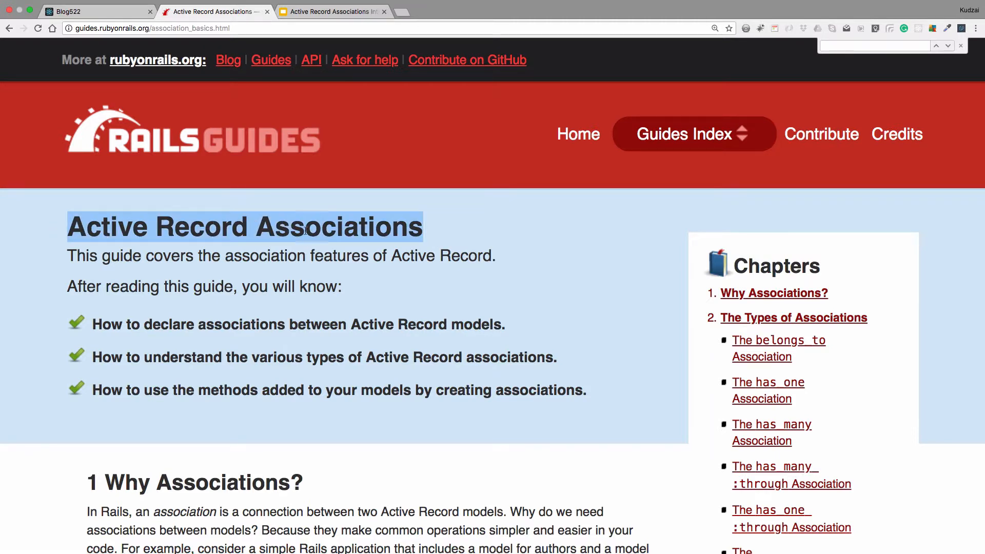
mouse_move(42, 231)
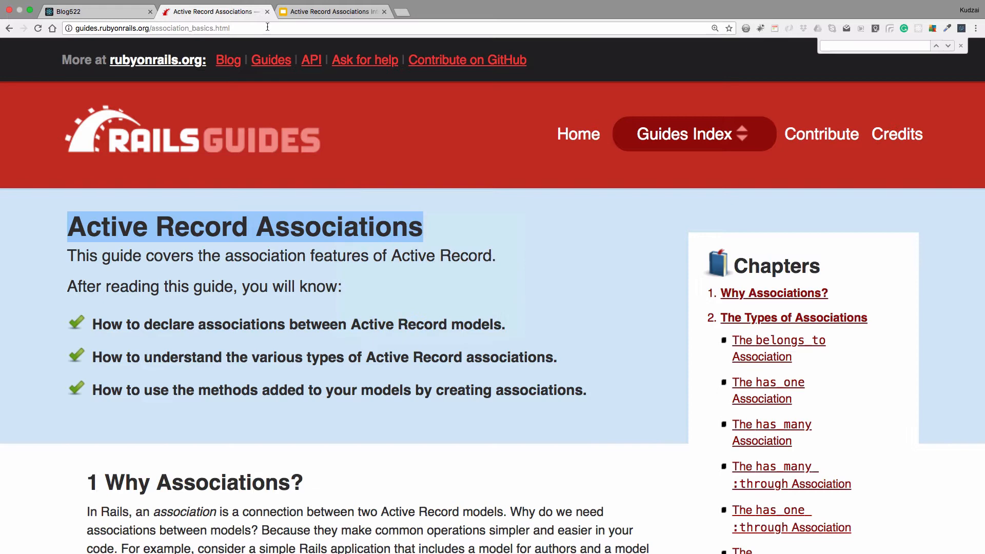
- Search 'Active Record Associations' and open the Ruby on Rails Guides association basics result
text(Active Record Associations)
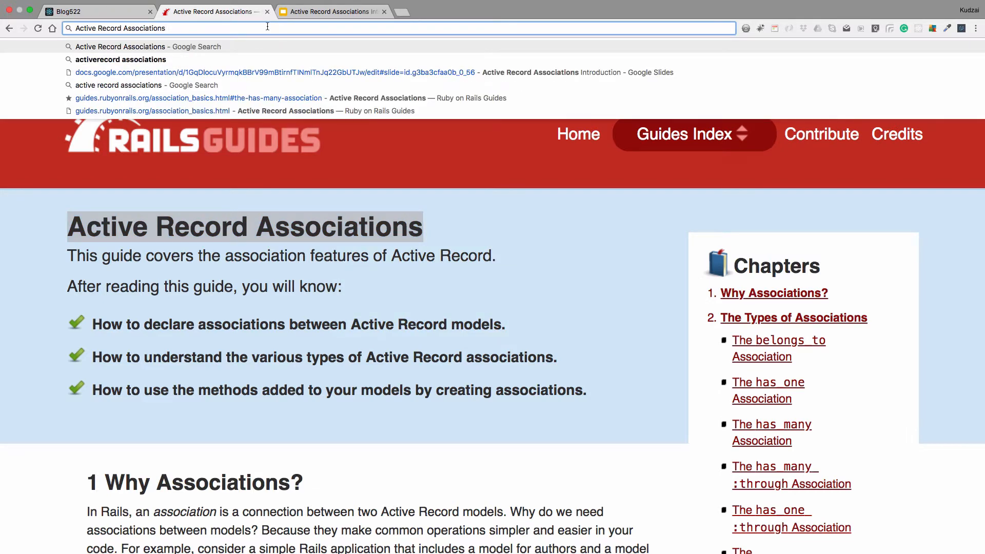
click(148, 46)
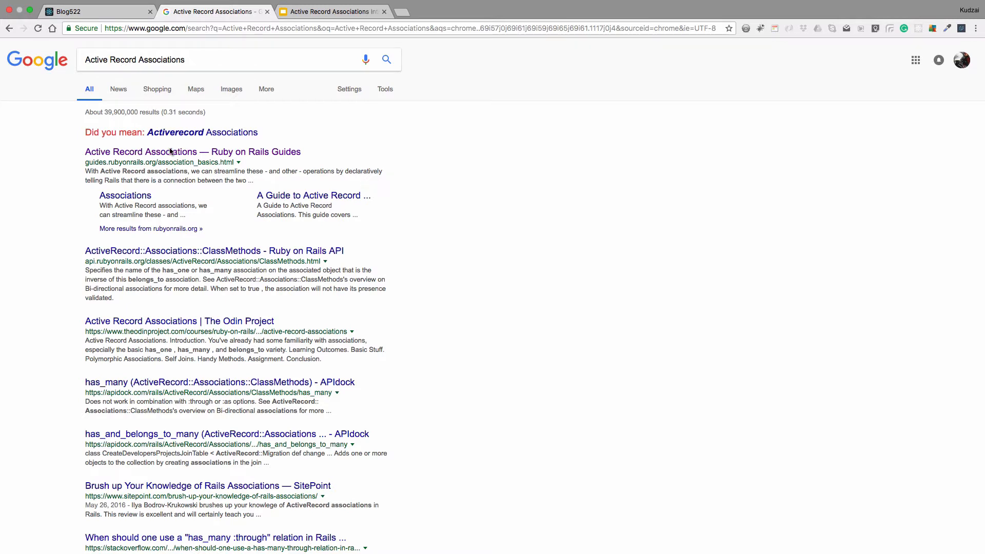
mouse_move(193, 152)
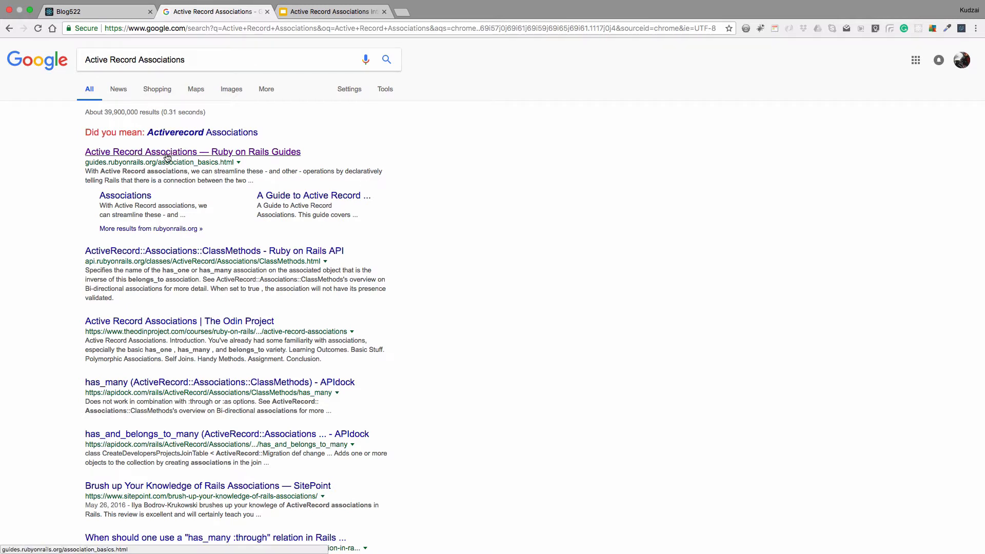
click(191, 152)
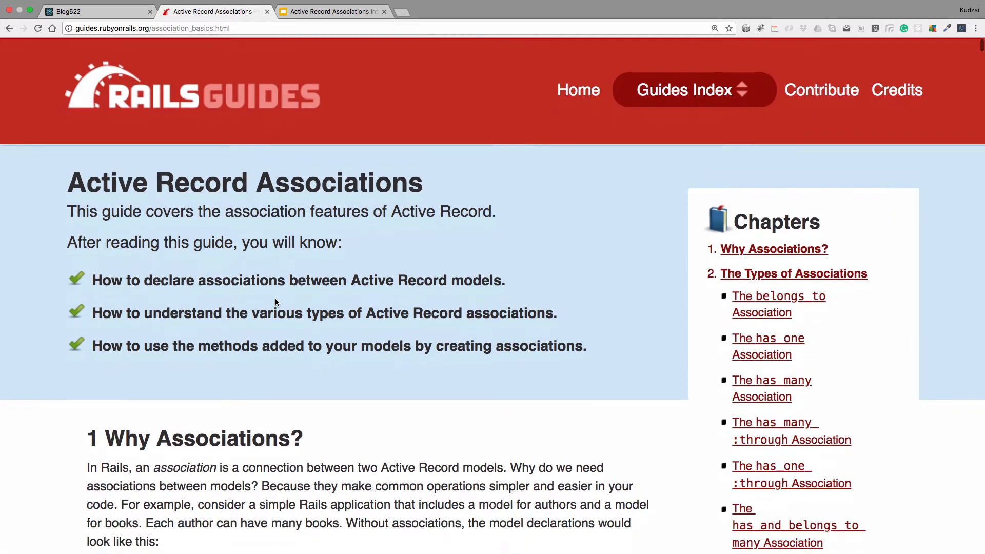
- Read the Rails Guides belongs_to and has_many association sections
scroll(down, 3)
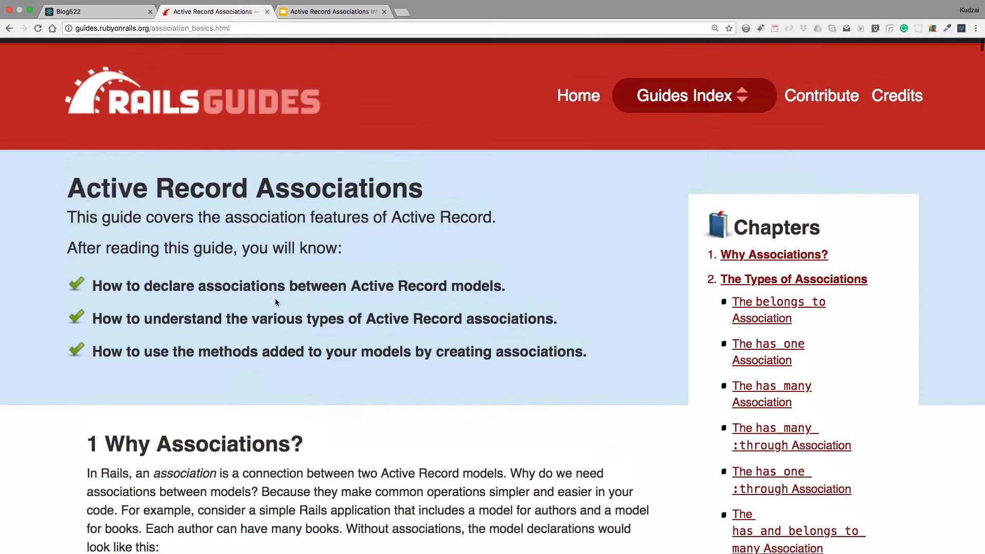
scroll(down, 3)
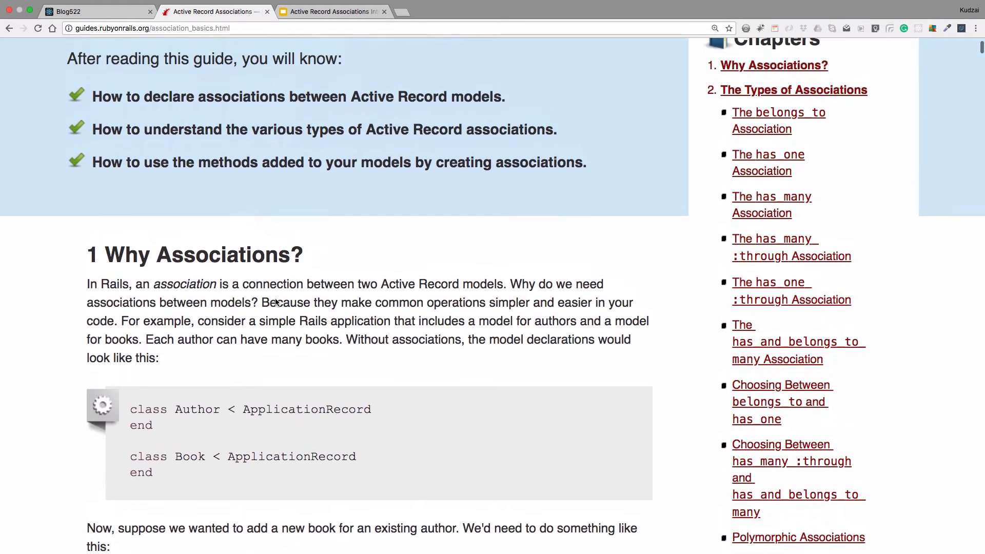
scroll(up, 3)
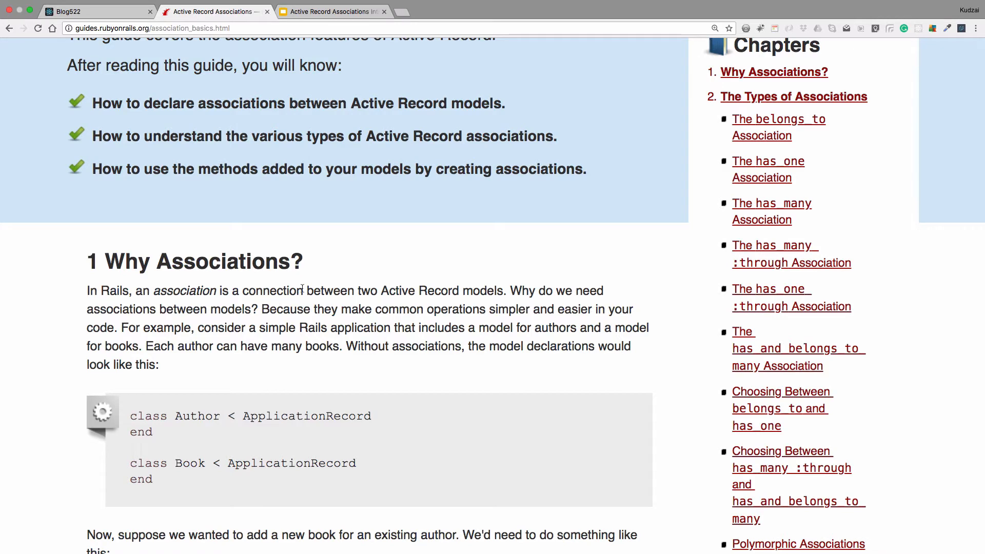
mouse_move(772, 123)
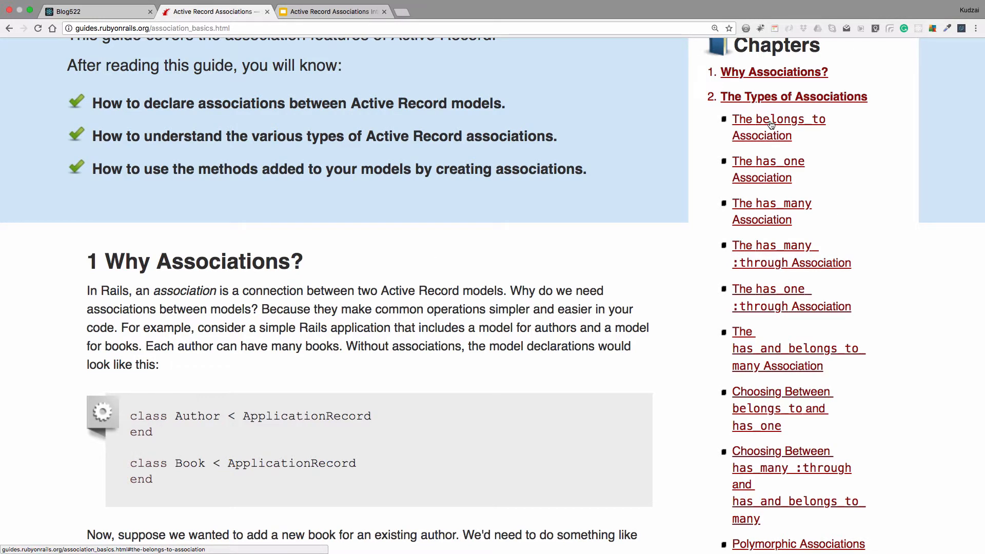
click(779, 119)
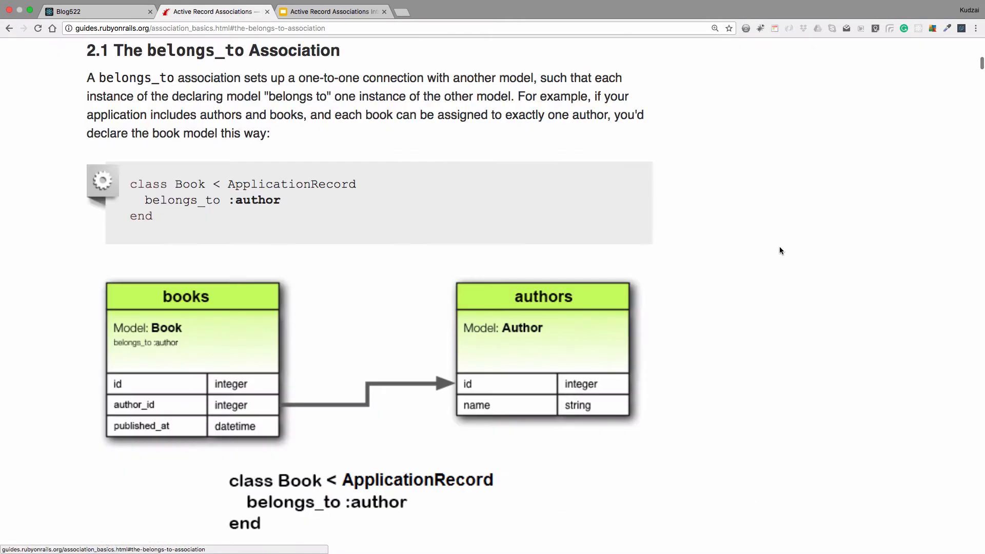
mouse_move(349, 300)
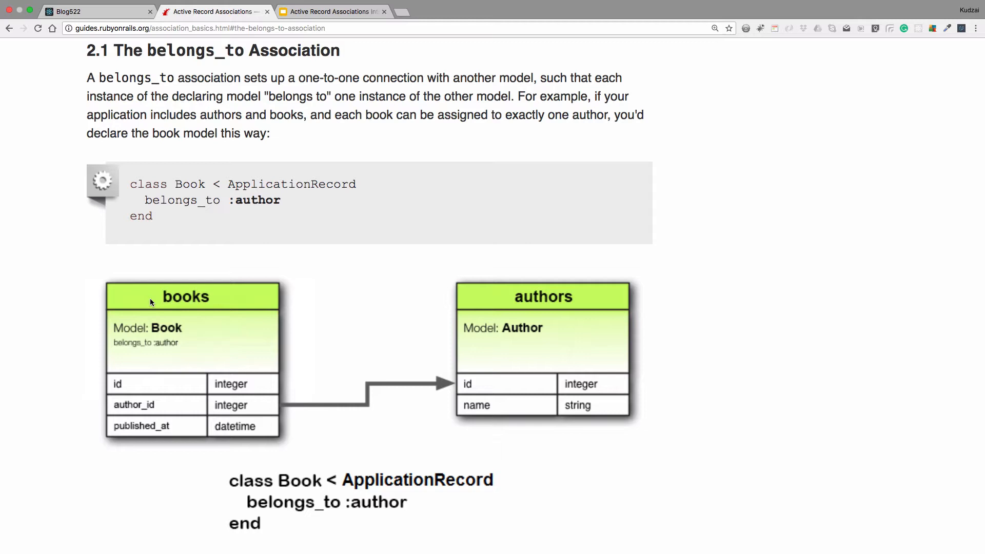
mouse_move(545, 296)
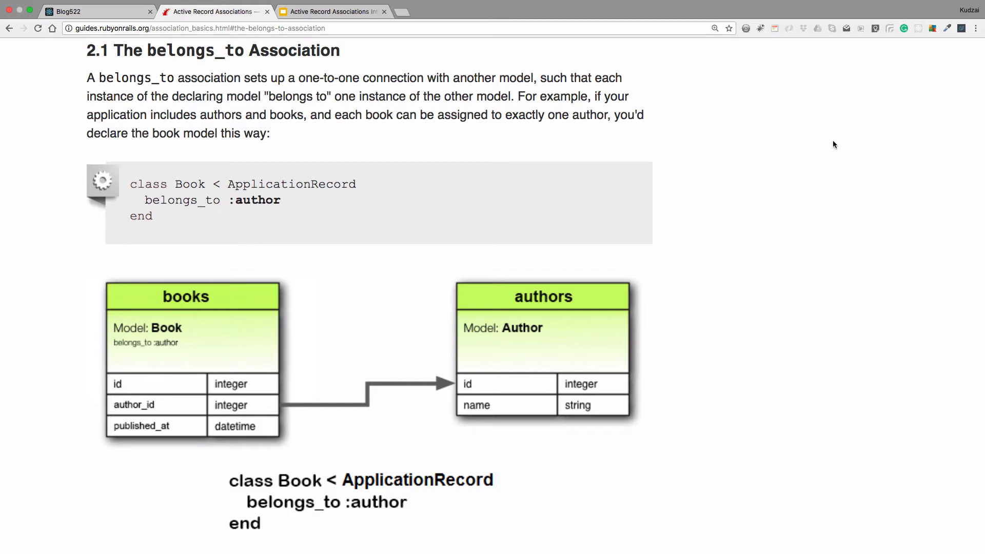
scroll(down, 3)
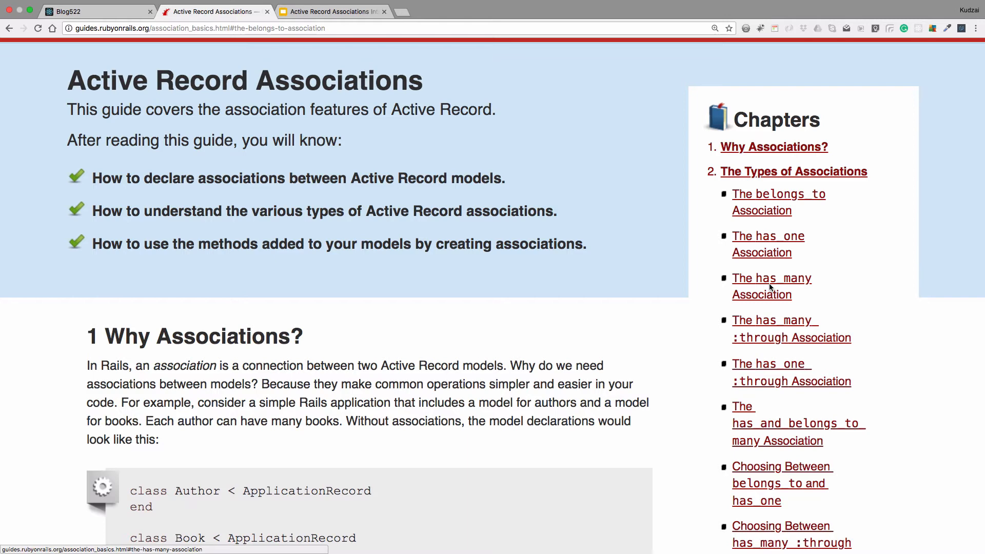
click(772, 278)
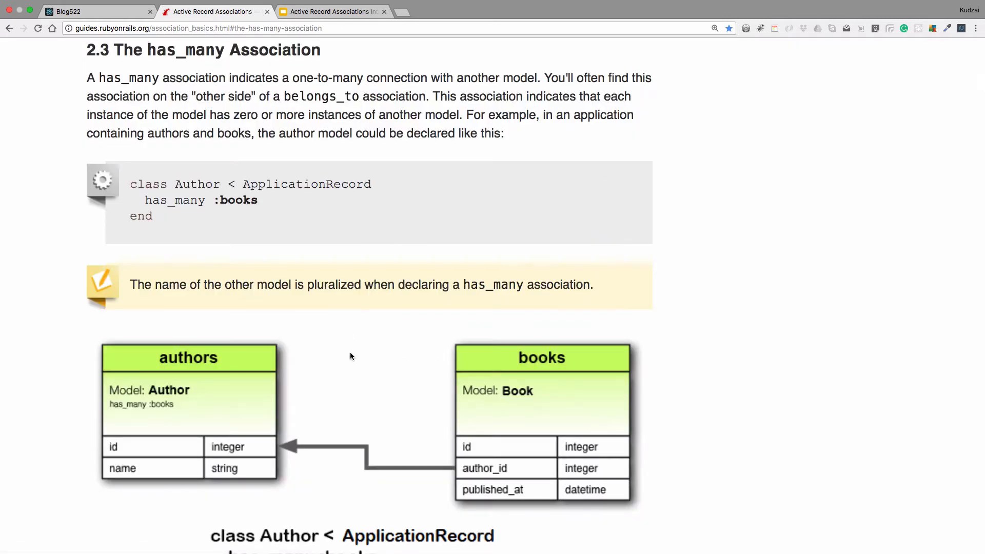
mouse_move(360, 350)
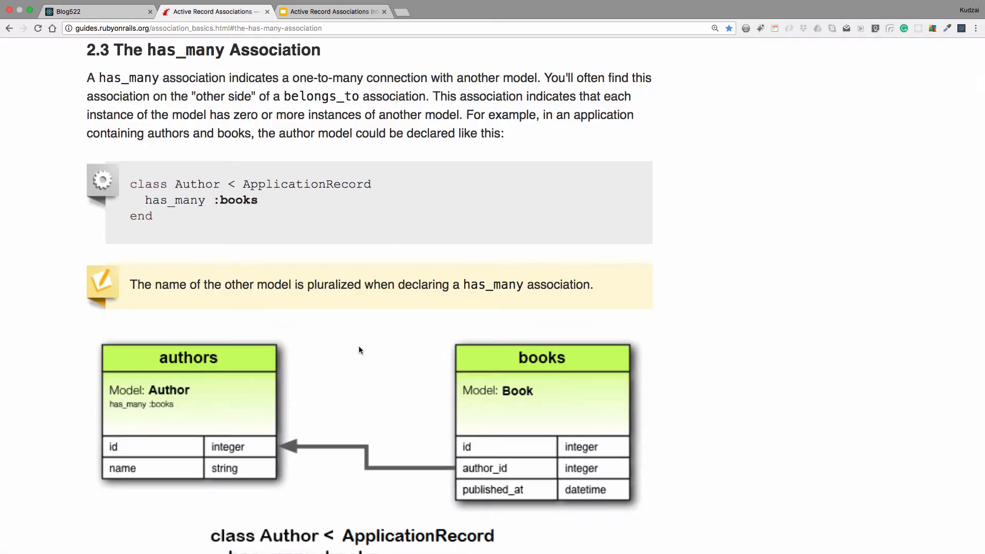
mouse_move(190, 360)
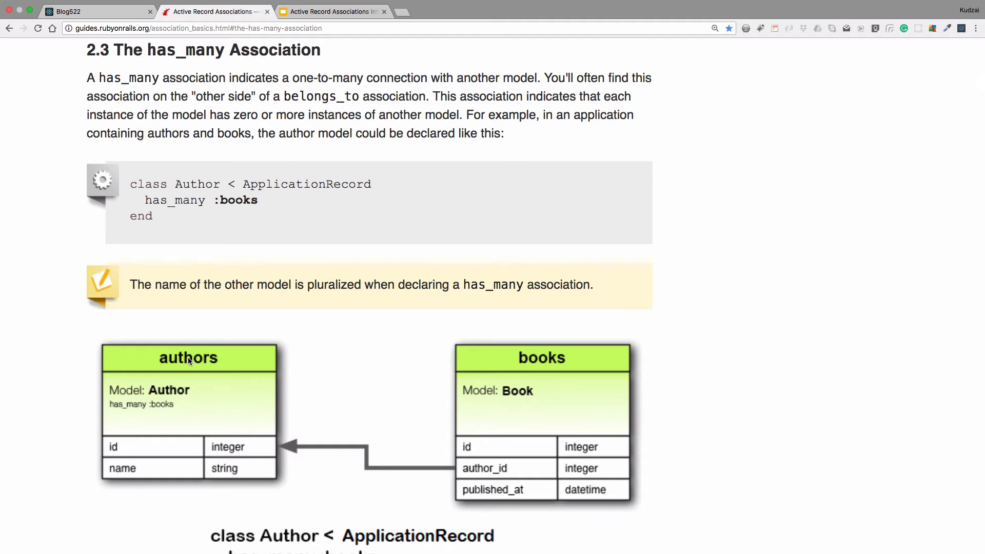
mouse_move(521, 443)
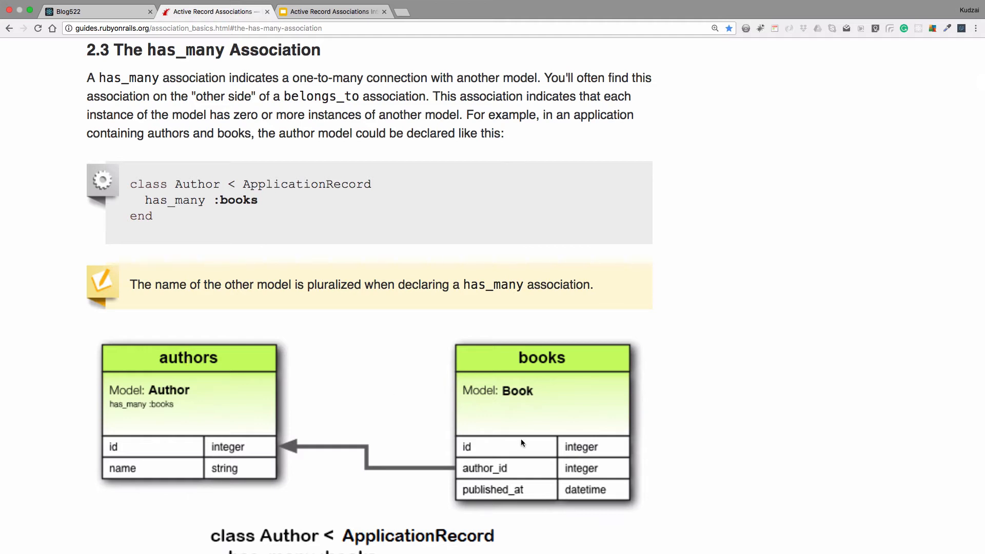
mouse_move(182, 384)
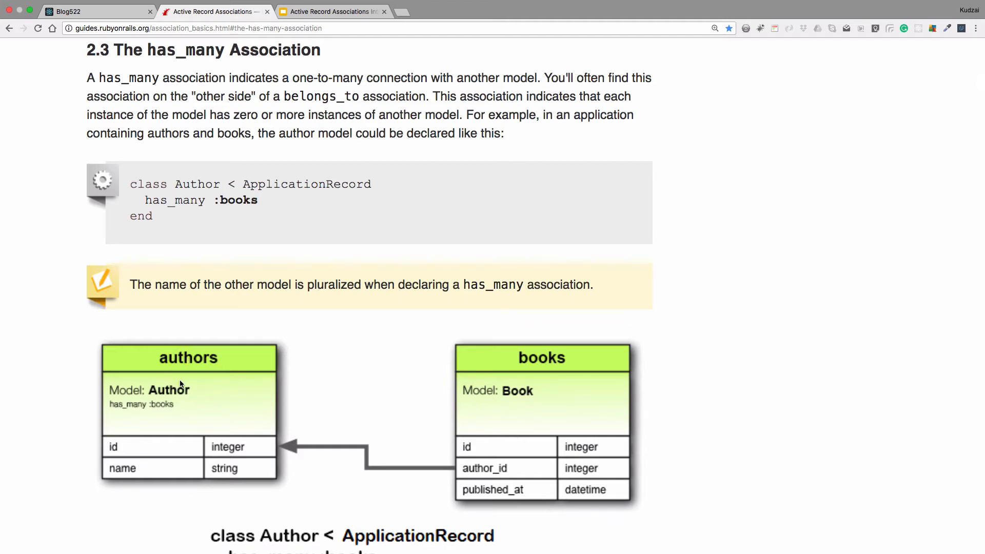
mouse_move(546, 397)
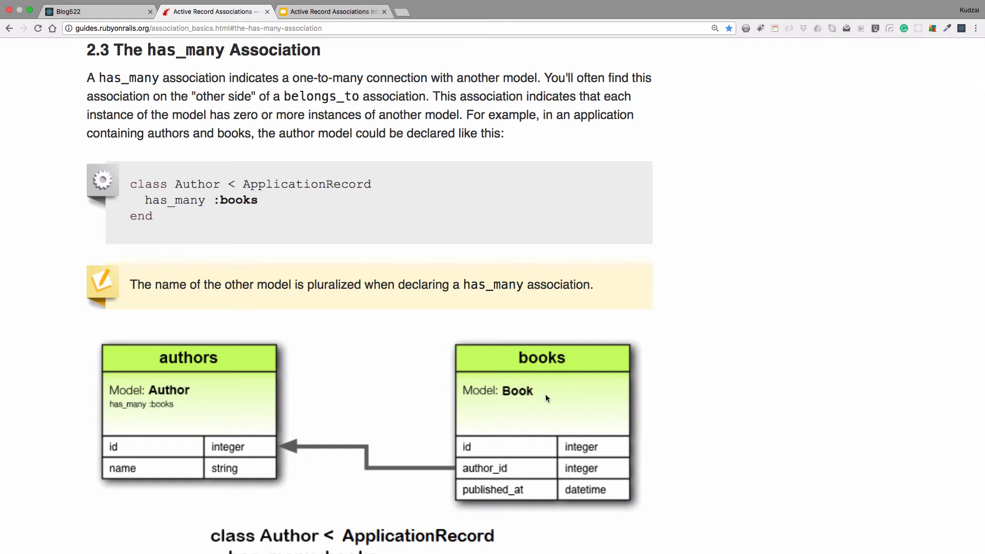
mouse_move(409, 124)
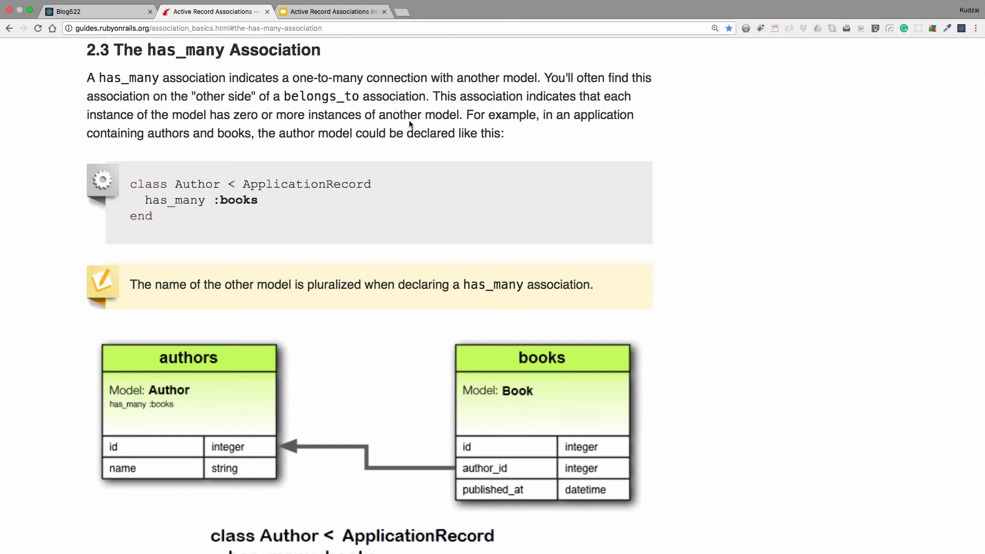
- Present slide 5, Comments and Feedback, of the associations deck
click(332, 12)
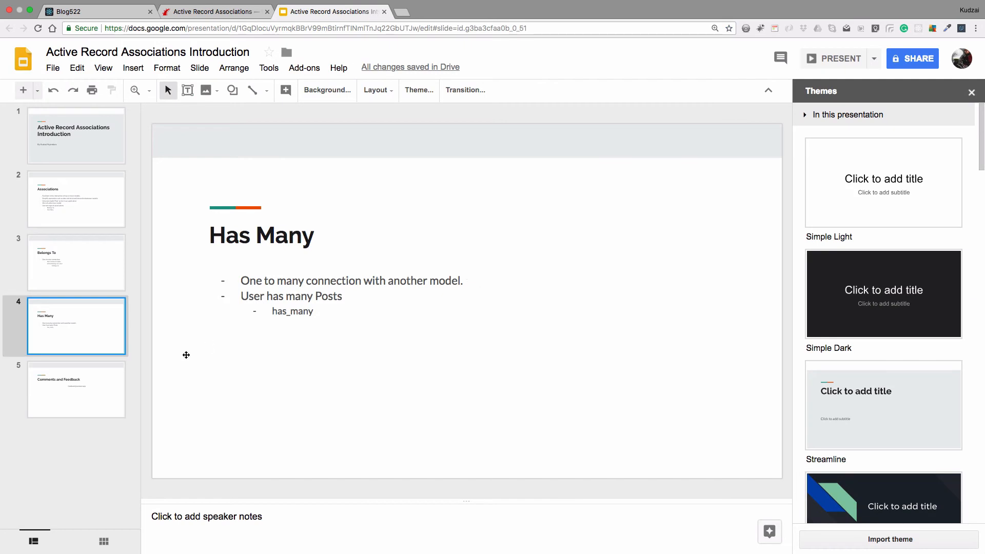
click(76, 389)
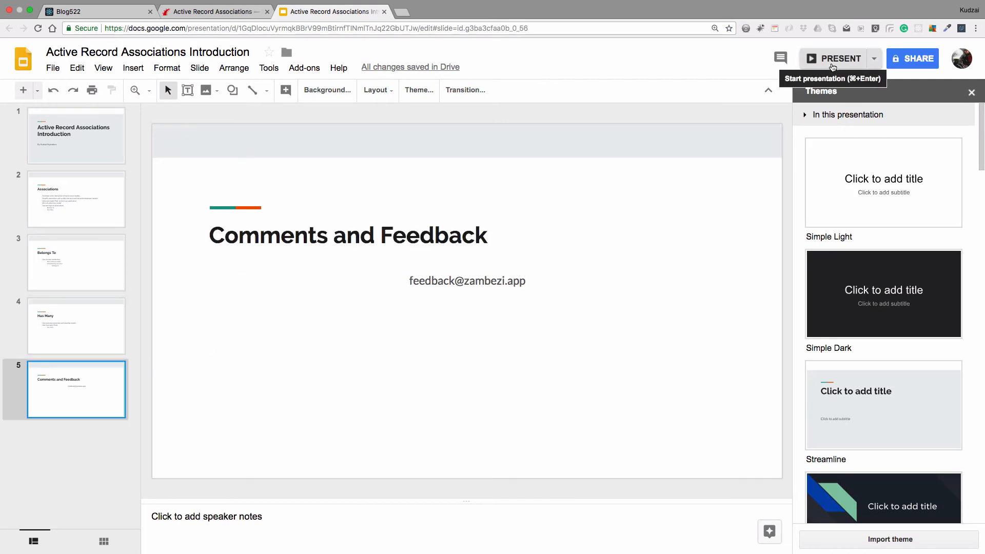
click(834, 59)
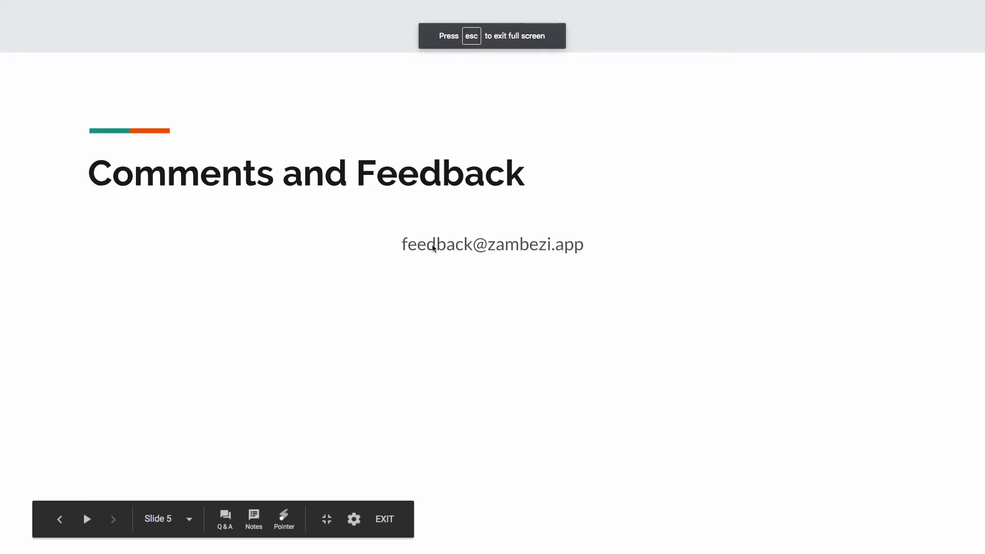